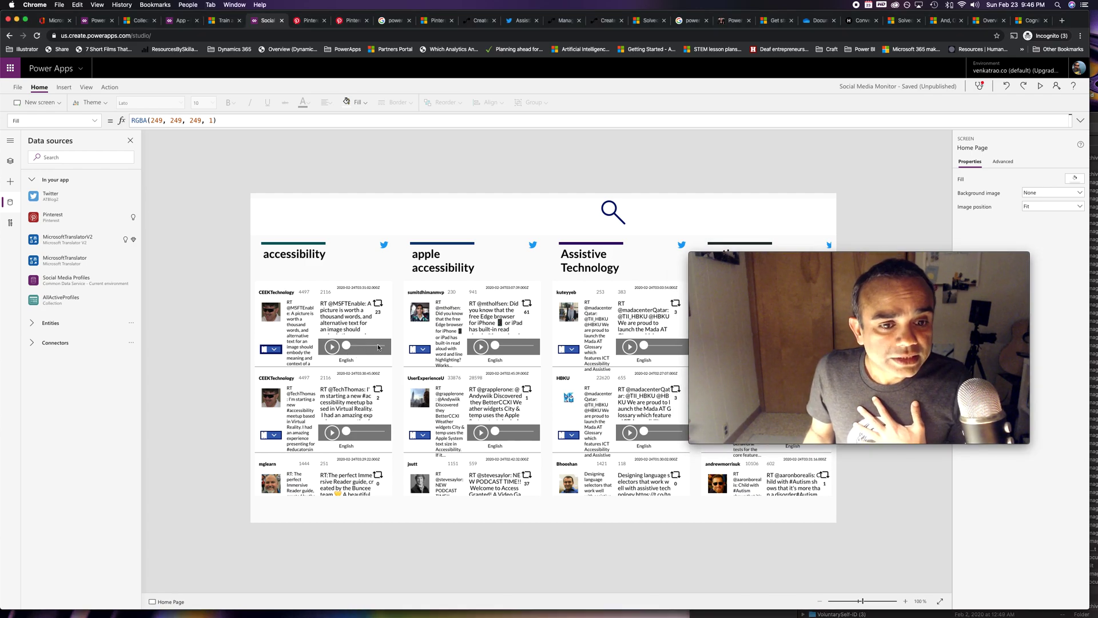
Step: Select Audio2 in the first gallery row to show its text-to-speech Media formula, then browse Insert controls
{"action": "left_click", "coordinate": [332, 346]}
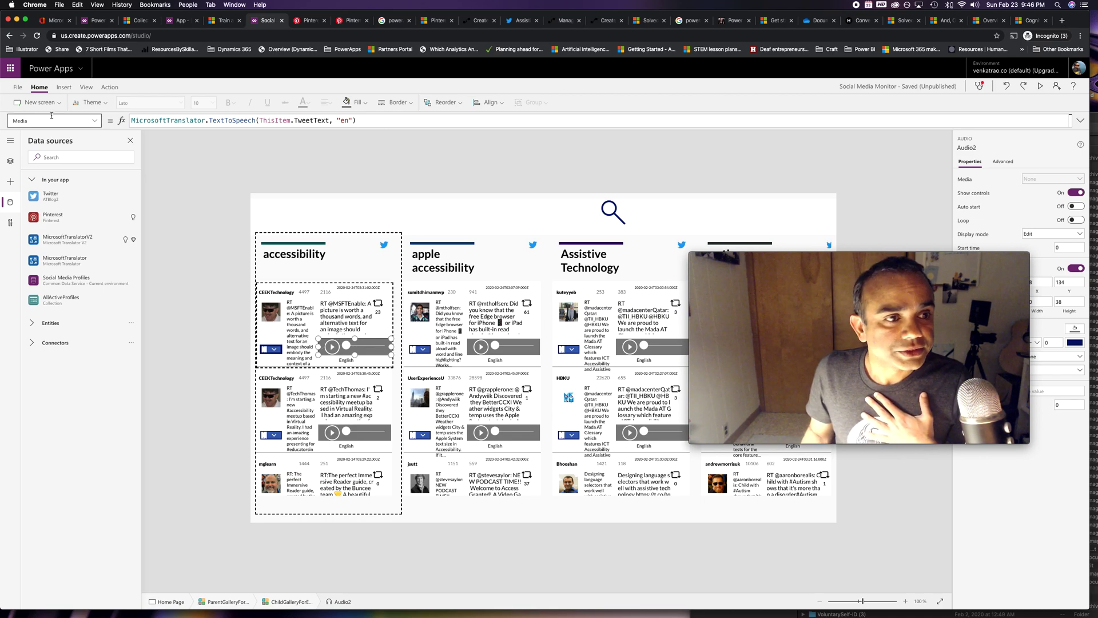
{"action": "left_click", "coordinate": [64, 86]}
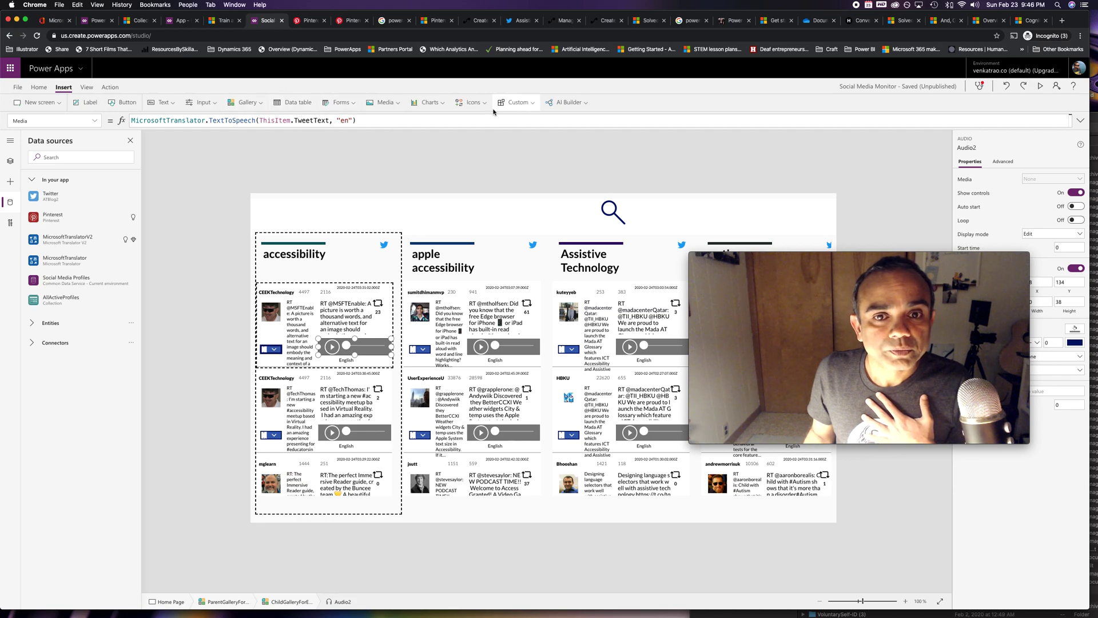
{"action": "left_click", "coordinate": [384, 102]}
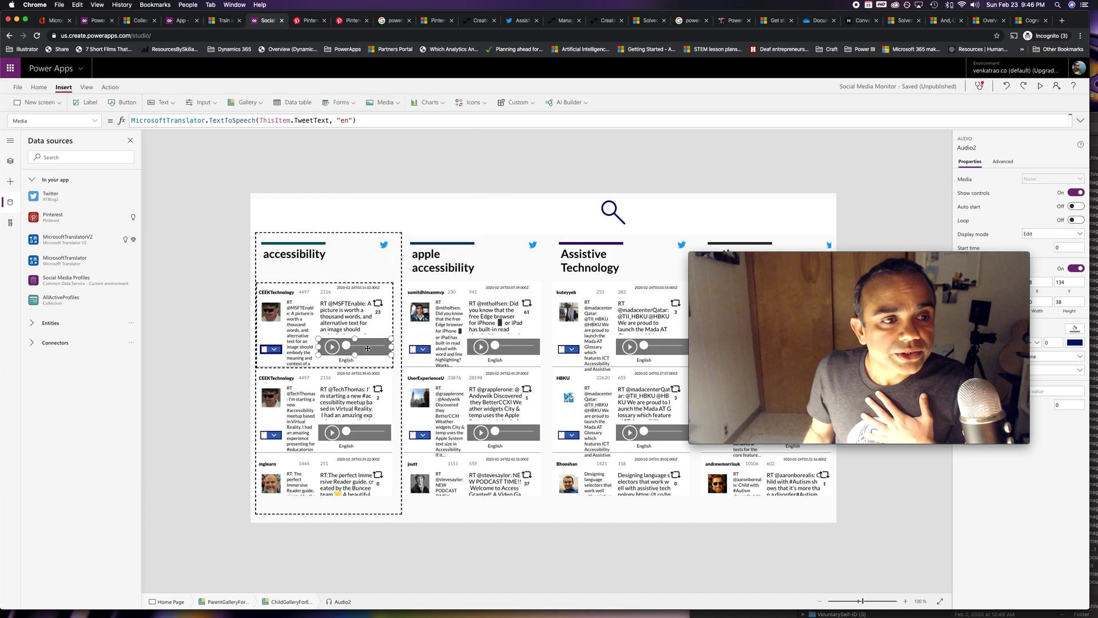
{"action": "mouse_move", "coordinate": [268, 159]}
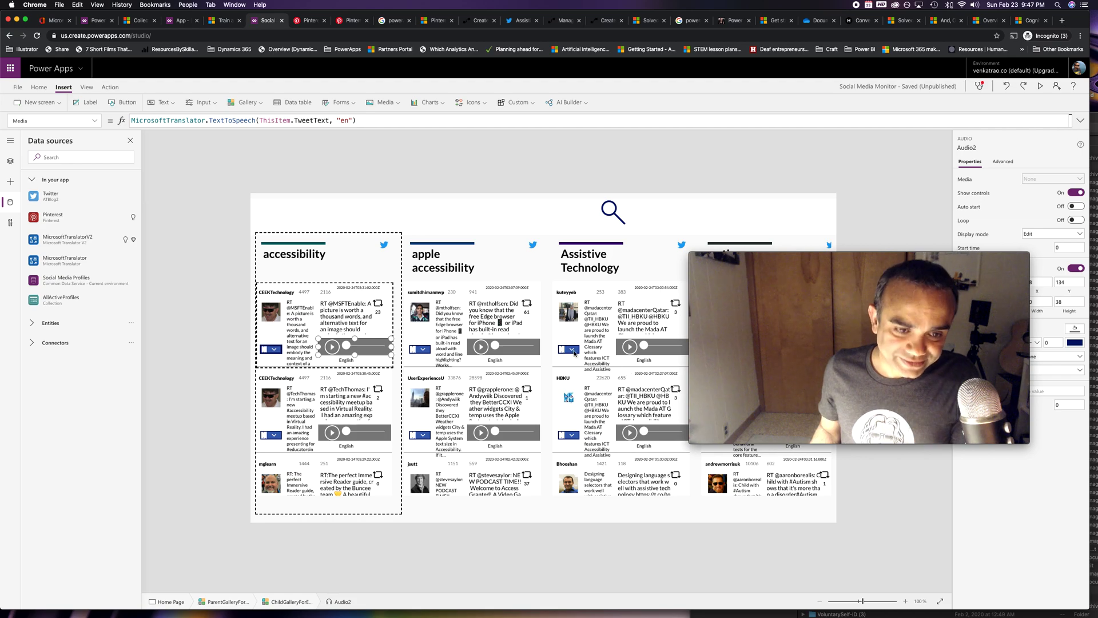
{"action": "left_click", "coordinate": [301, 310]}
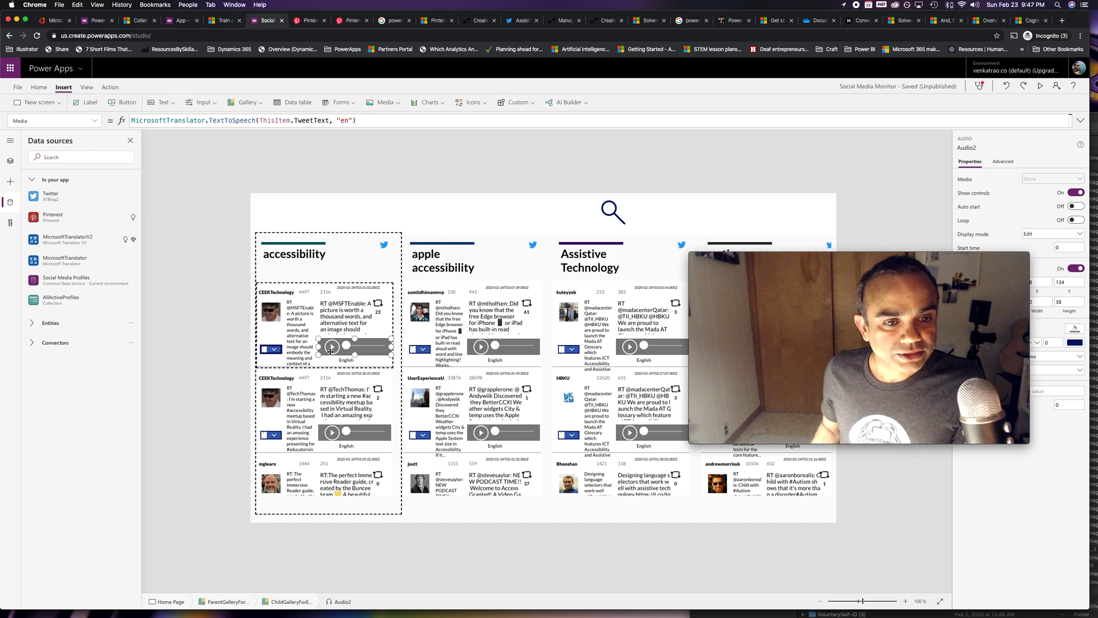
{"action": "left_click", "coordinate": [331, 346]}
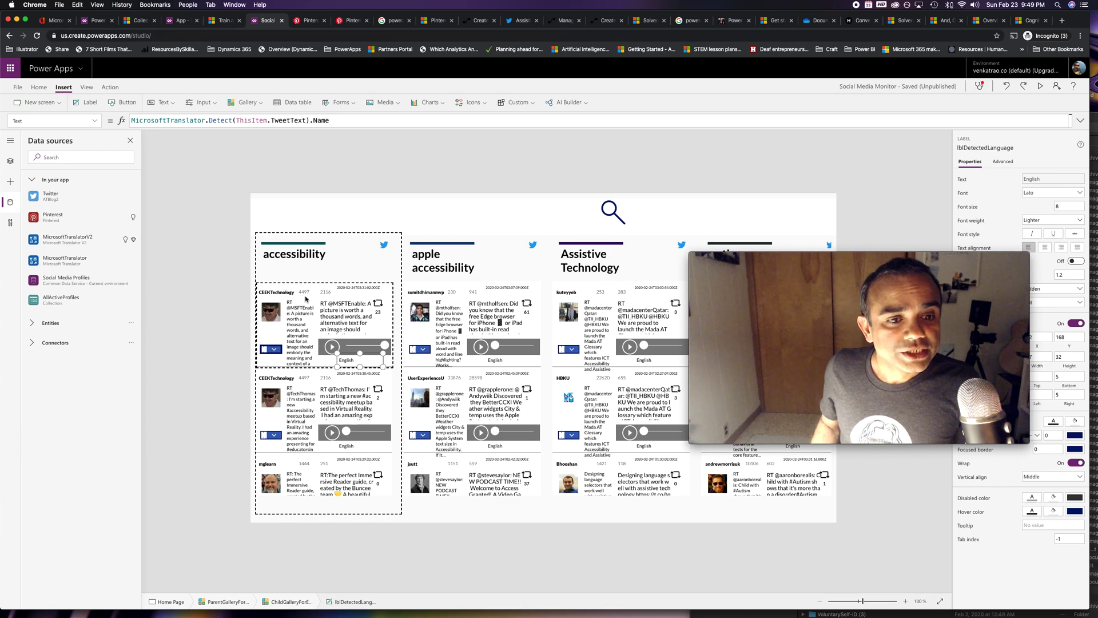
{"action": "mouse_move", "coordinate": [306, 316]}
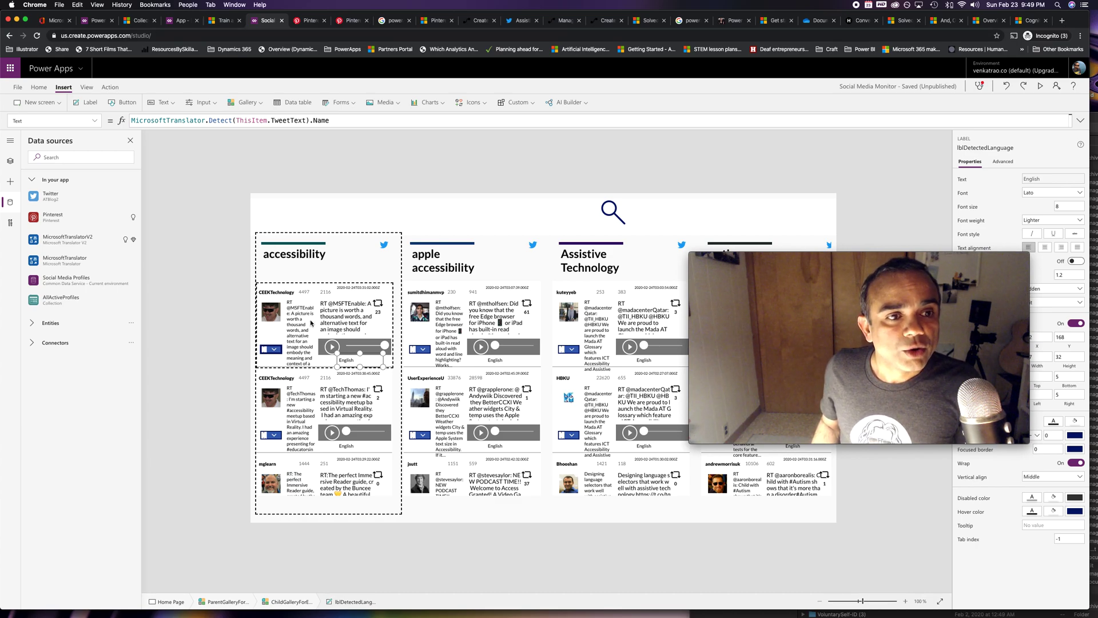